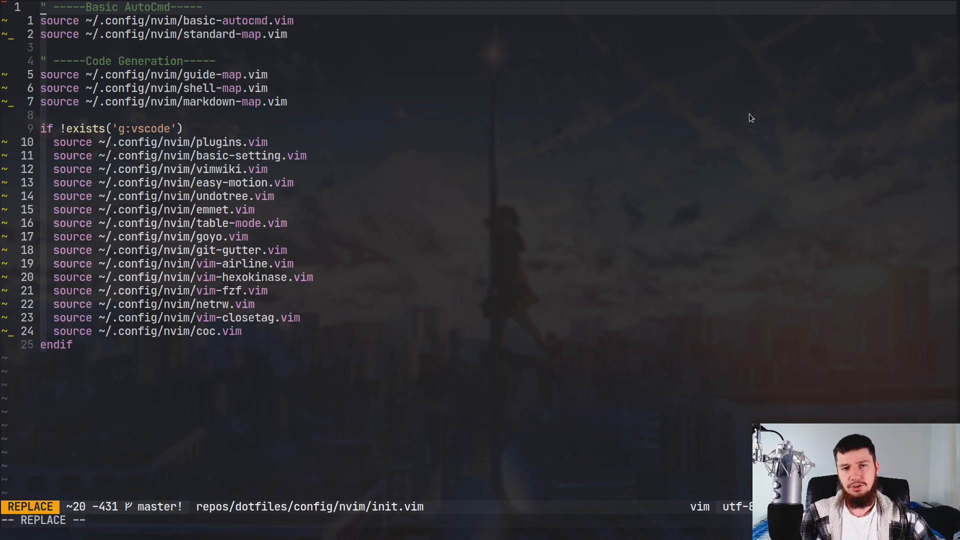
pyautogui.moveTo(501, 181)
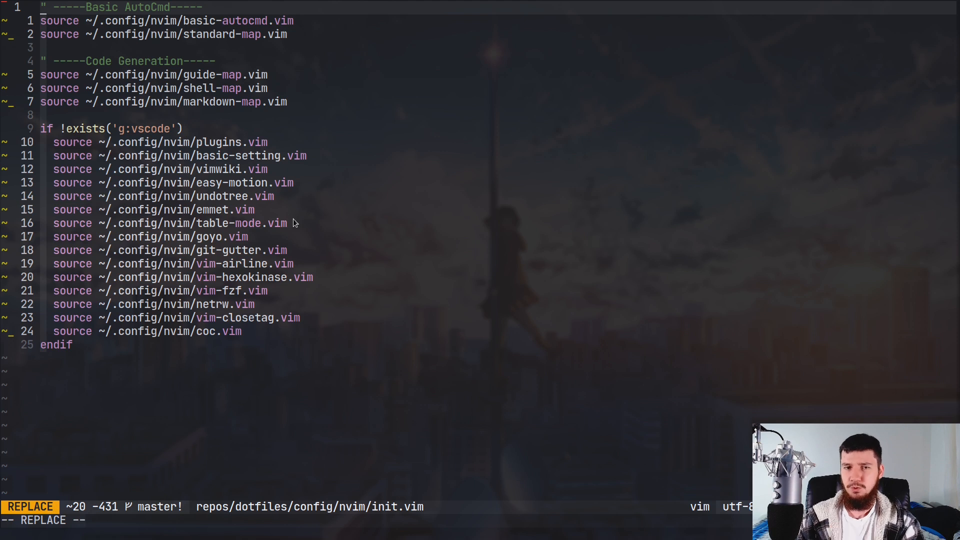
# Insert the junk line 'sdhjfgshdj' above endif inside the vscode block of init.vim
pyautogui.press('Escape')
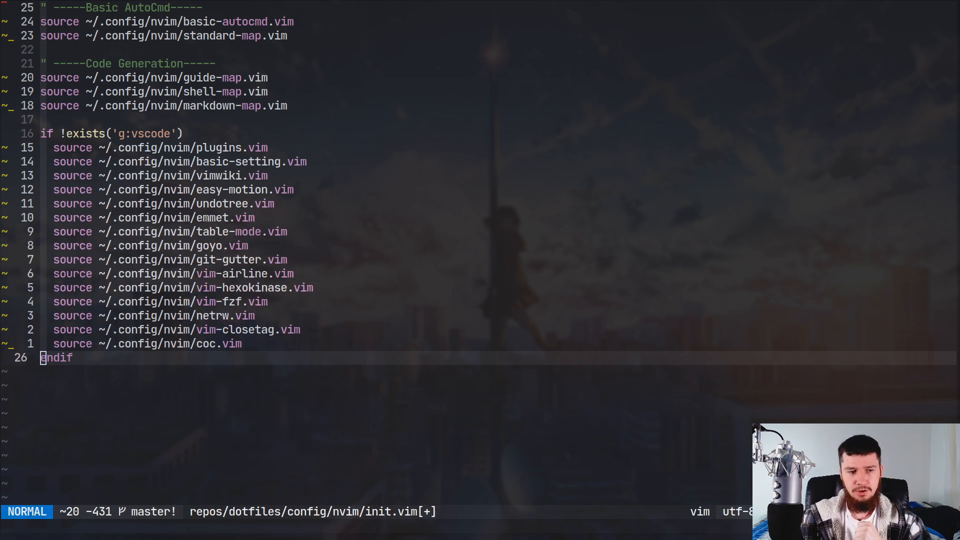
pyautogui.press('o')
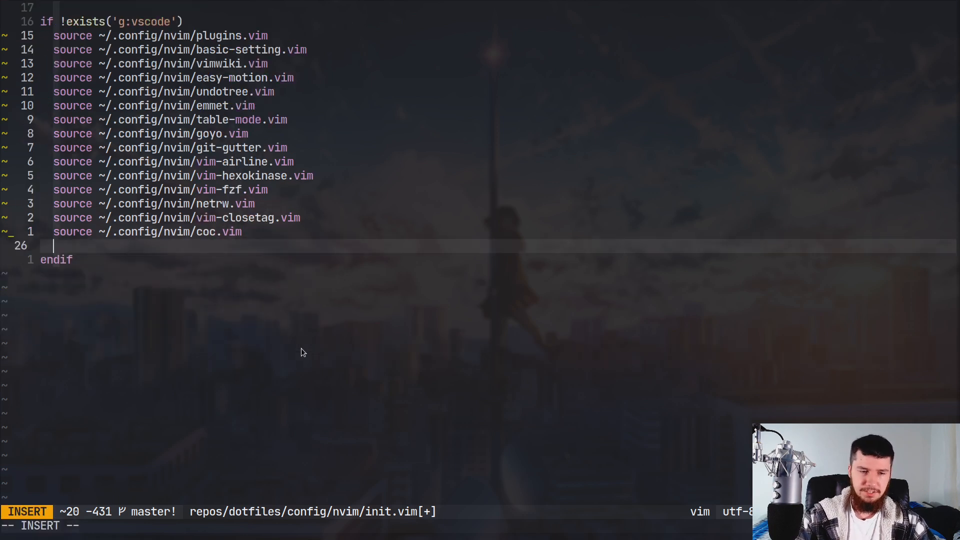
pyautogui.write('sdhjfgshdj')
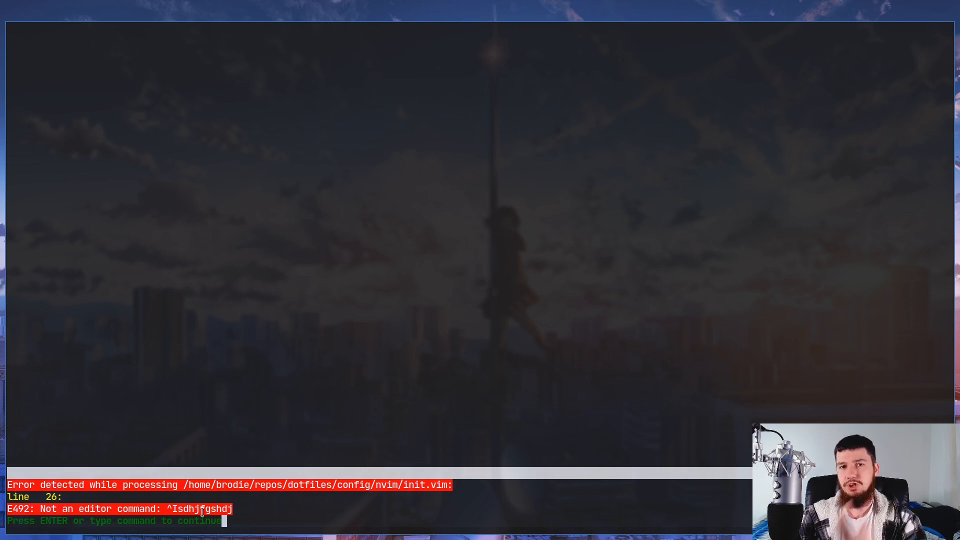
# Dismiss the line-26 startup error so the junk line can be deleted and init.vim saved
pyautogui.press('Return')
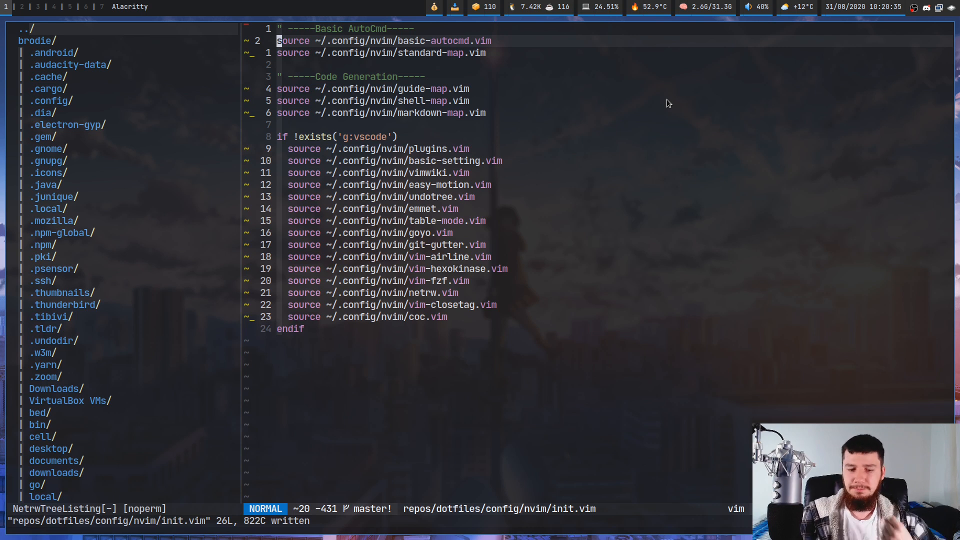
# Show .zshrc and the netrw file tree in a right split beside init.vim, then close that split
pyautogui.press('i')
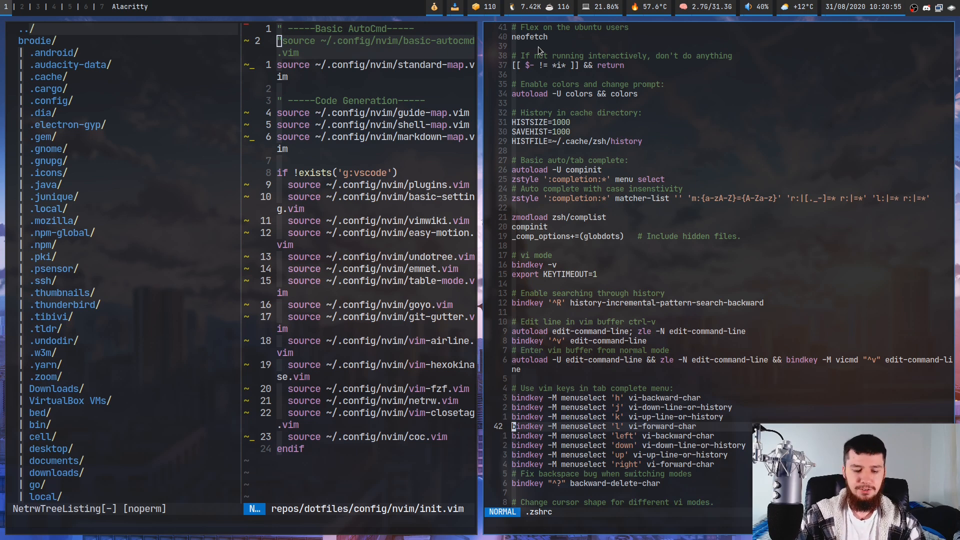
pyautogui.press('i')
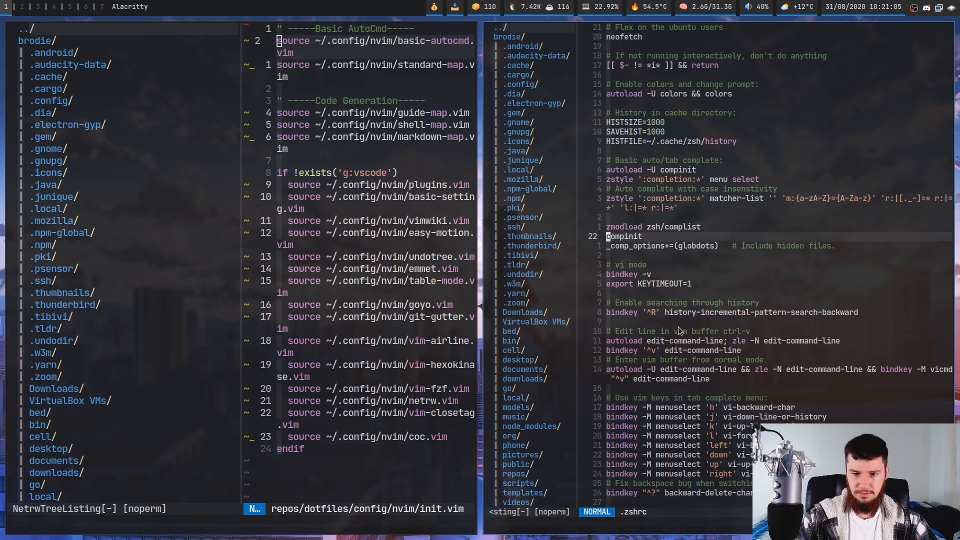
pyautogui.press('o')
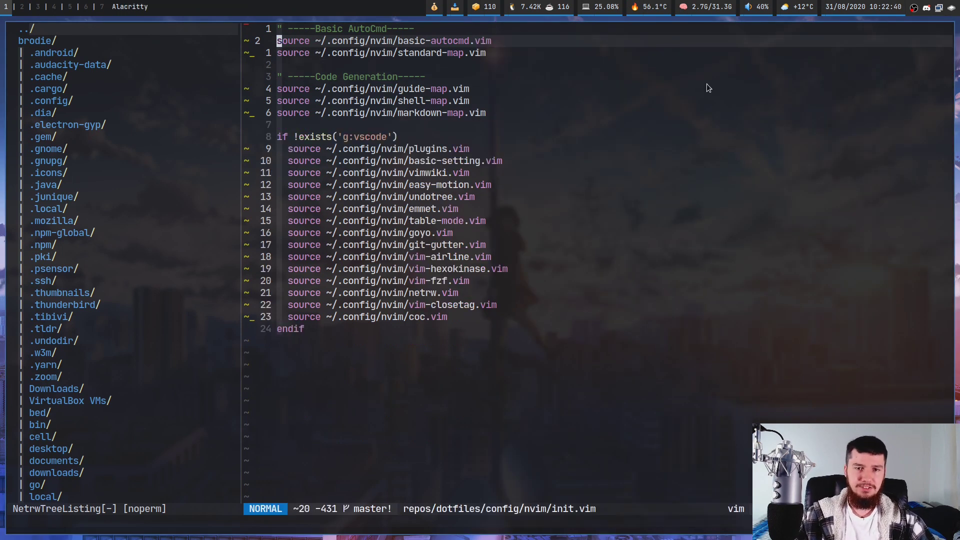
pyautogui.moveTo(428, 162)
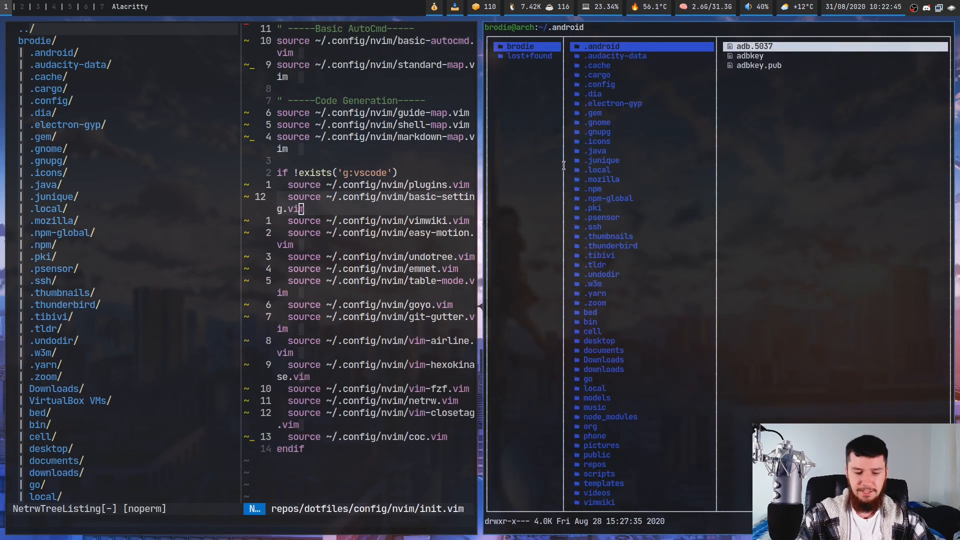
# Browse ~/.config/nvim in the lf pane, previewing the config files, and return to init.vim
pyautogui.click(600, 84)
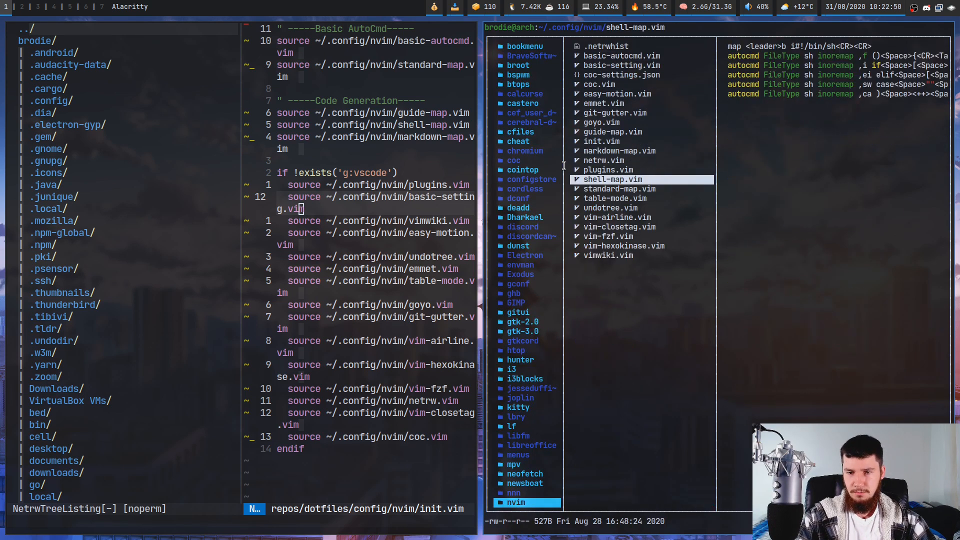
pyautogui.click(622, 65)
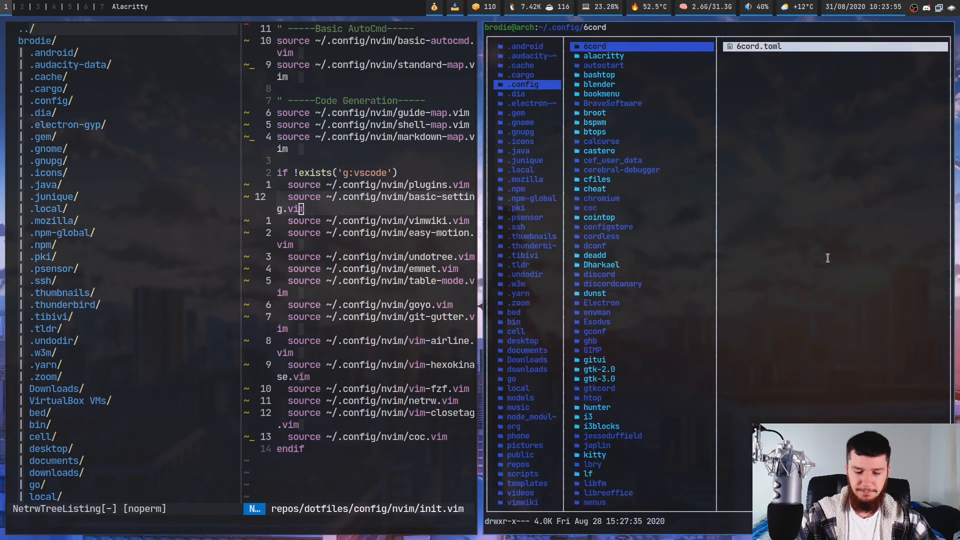
pyautogui.click(592, 502)
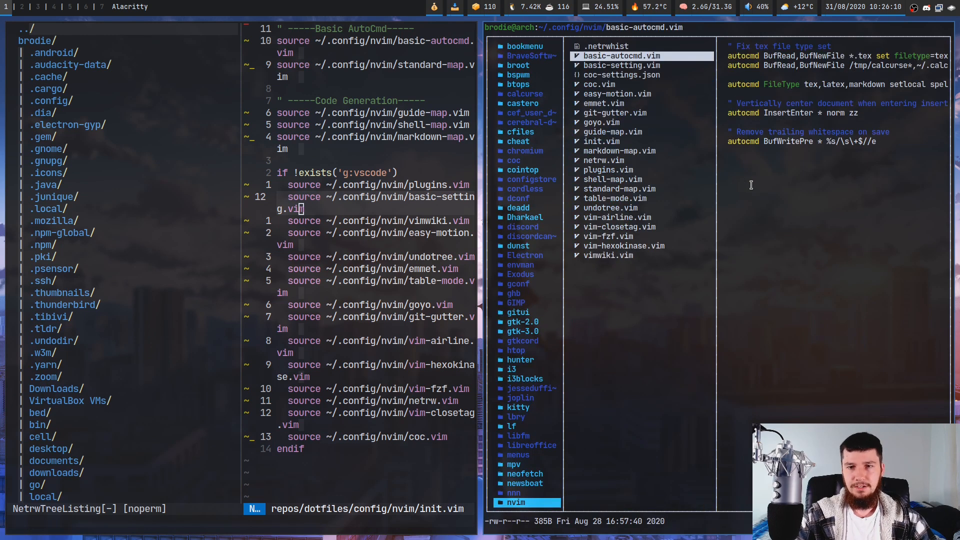
pyautogui.click(620, 65)
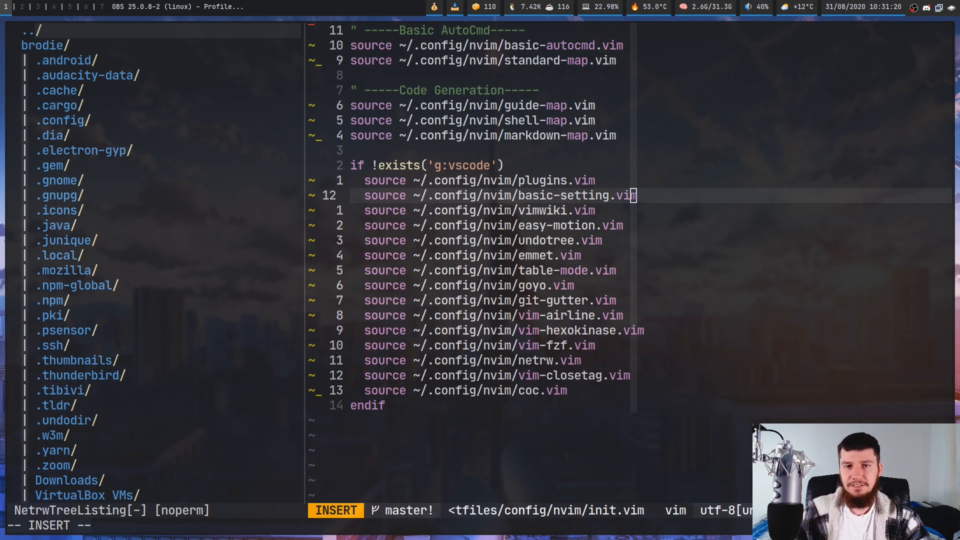
# Start a :source command with $MYVIMRC, then back it out instead of reloading the whole init file
pyautogui.press('Escape')
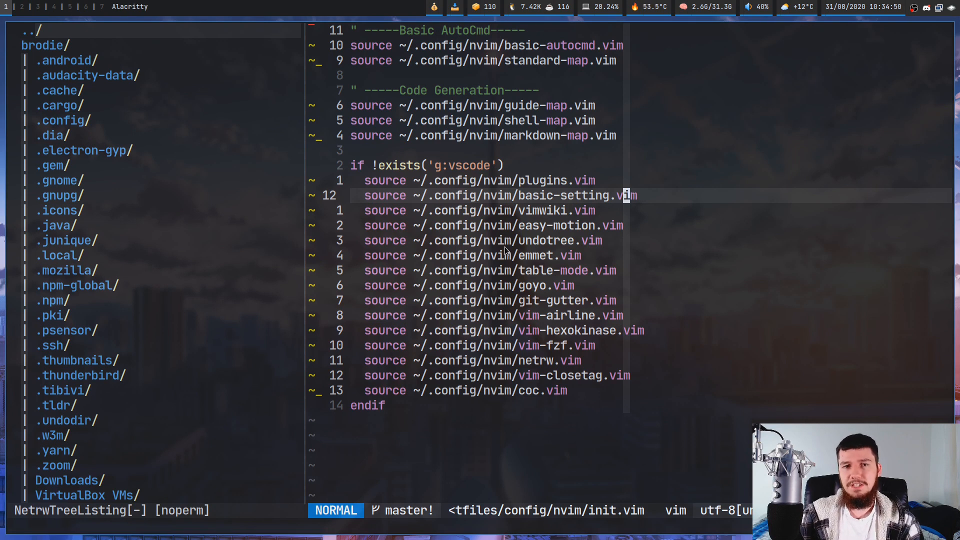
pyautogui.write(':so')
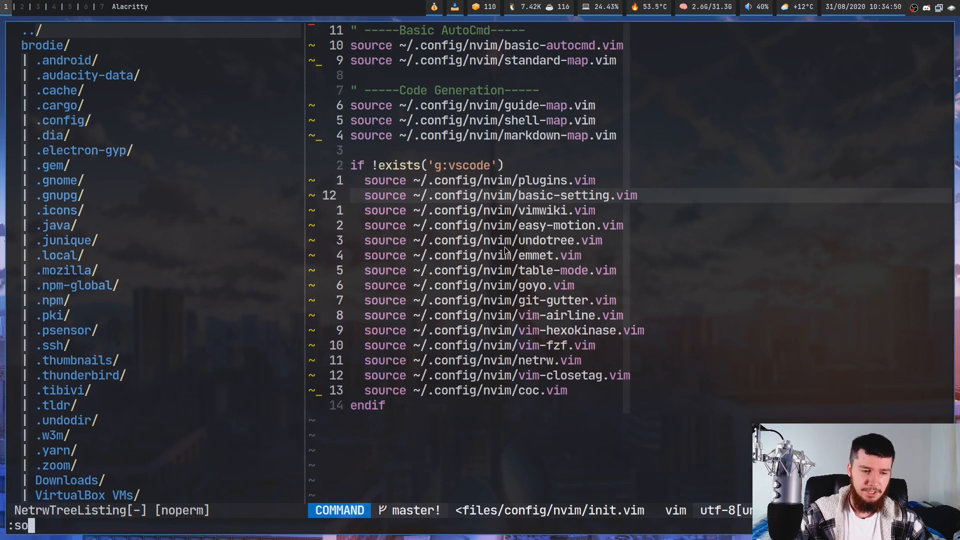
pyautogui.write('urce')
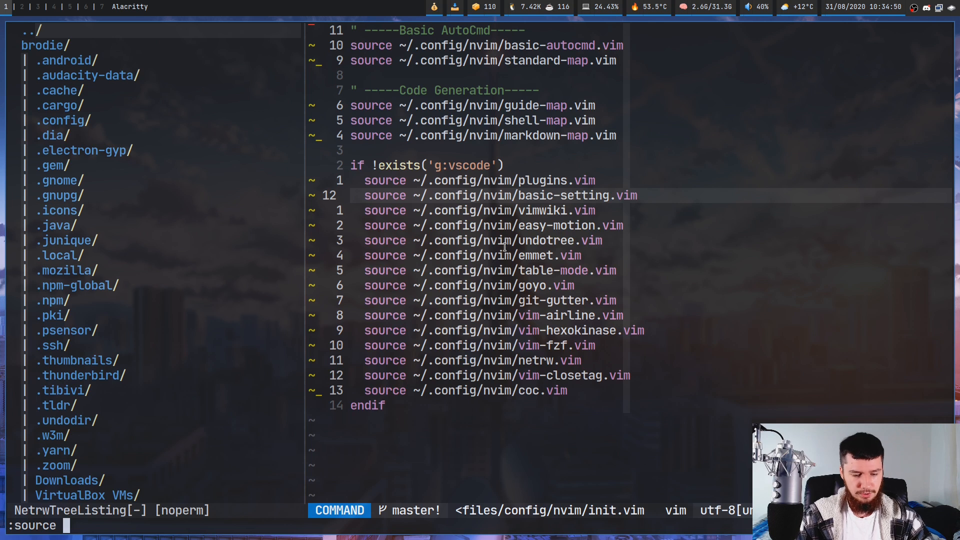
pyautogui.write('$MYVIMRC')
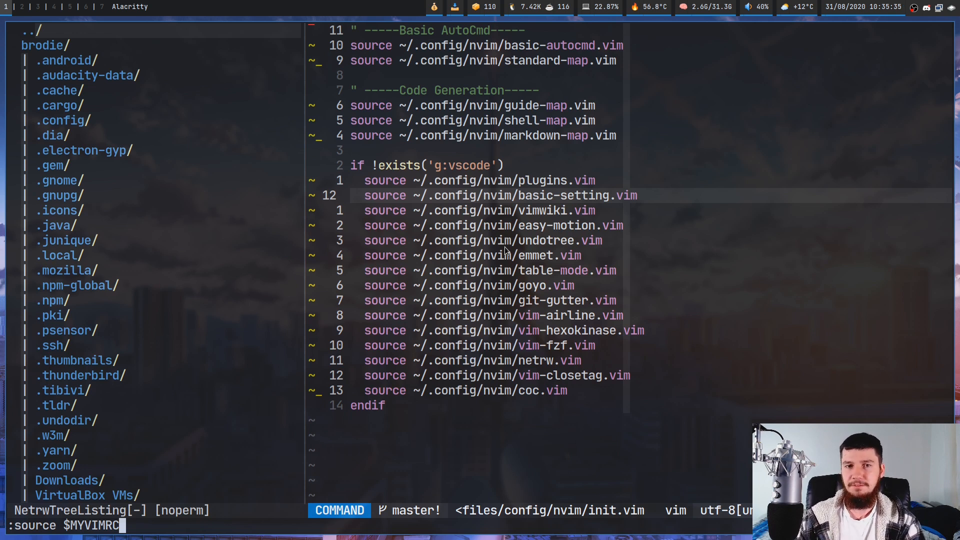
pyautogui.press('BackSpace')
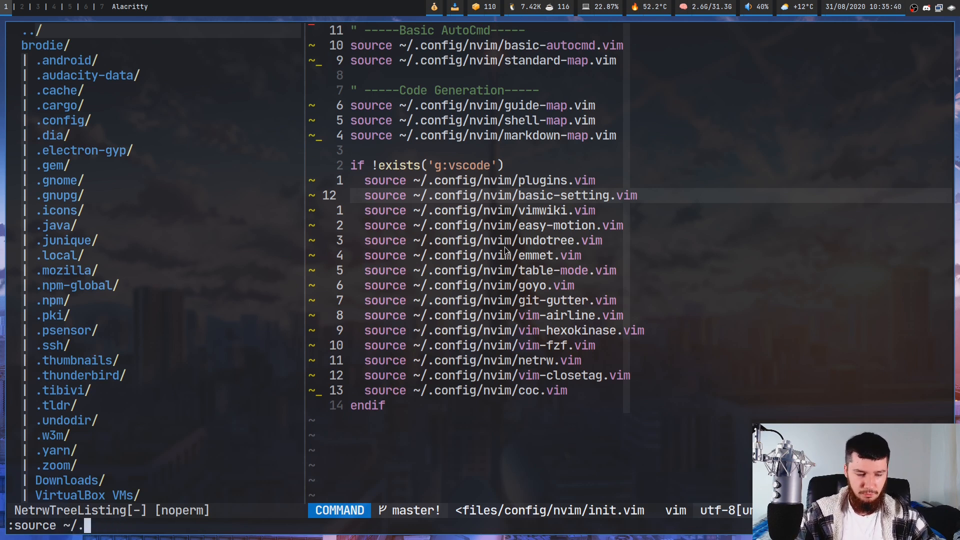
# Source only ~/.config/nvim/basic-setting.vim, completing the file name from 'bas'
pyautogui.write('config/')
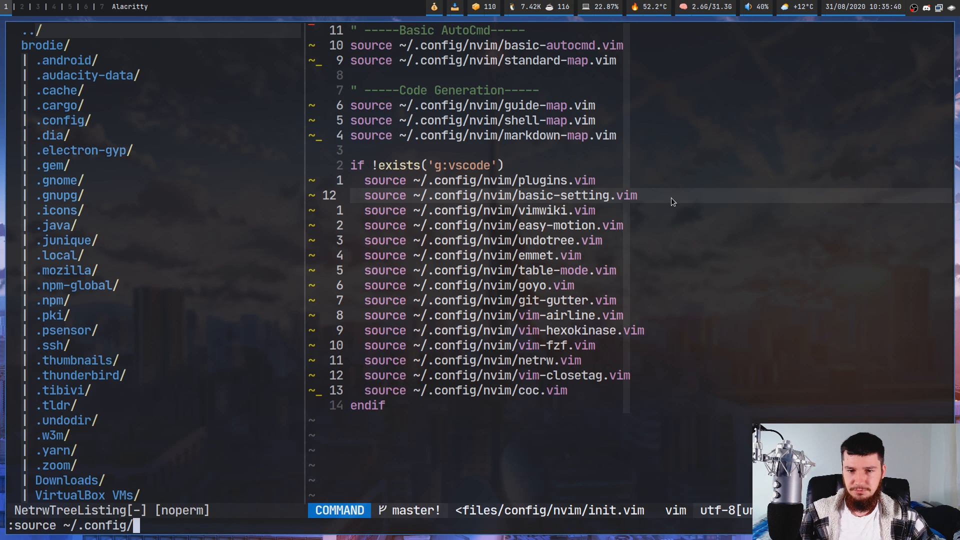
pyautogui.write('bas')
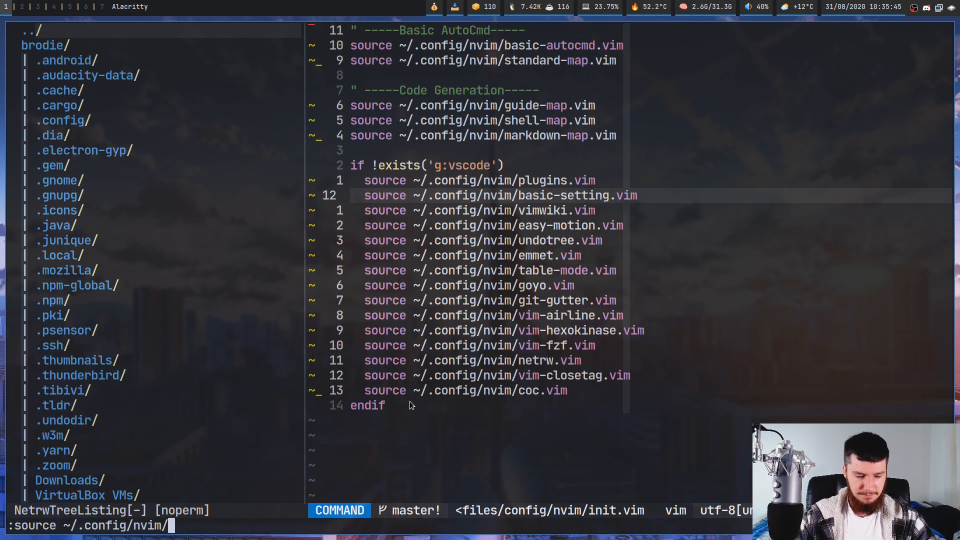
pyautogui.press('Return')
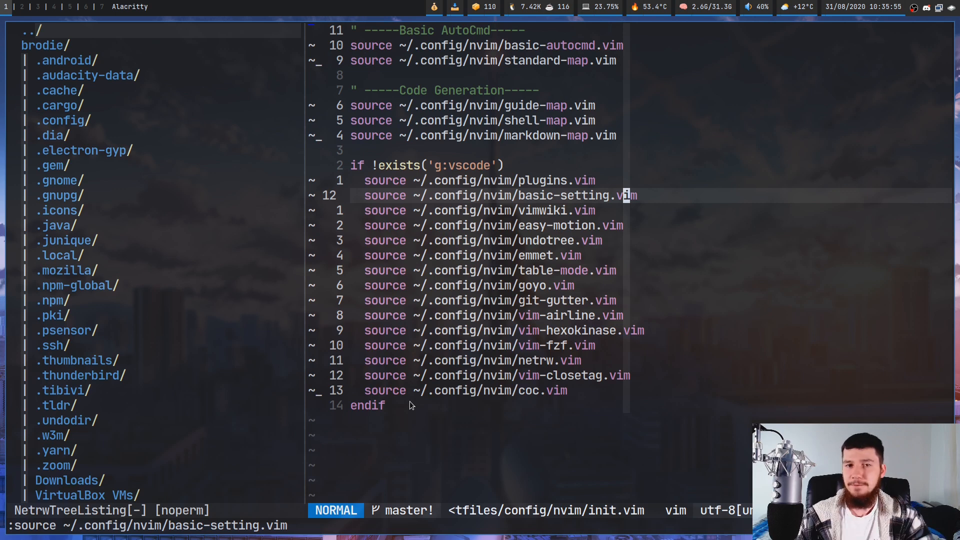
# Visually select the if !exists('g:vscode') block down through endif
pyautogui.press('i')
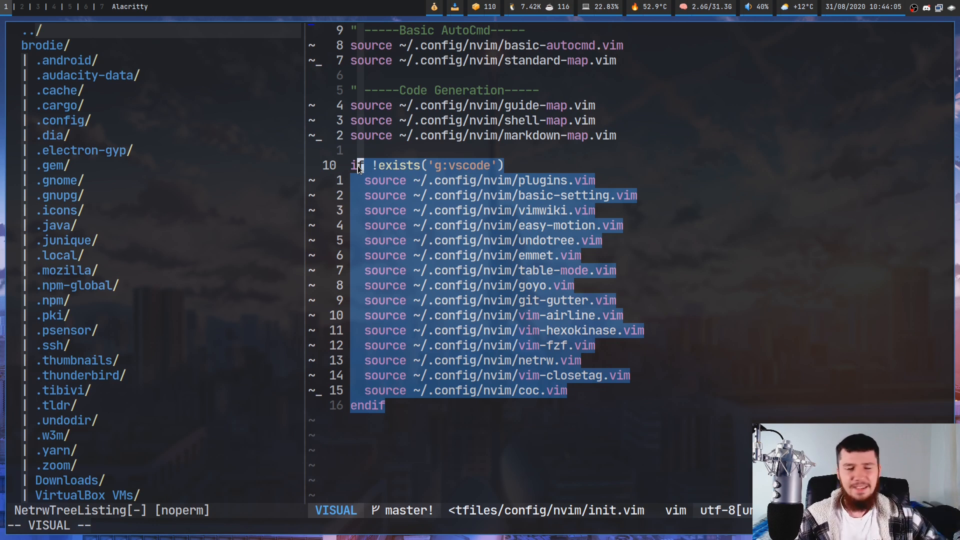
pyautogui.press('Escape')
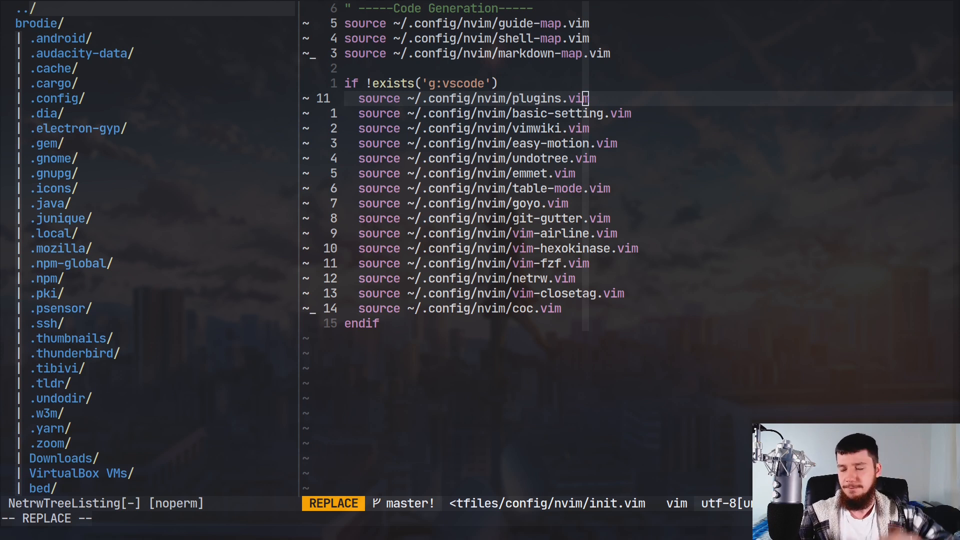
pyautogui.moveTo(551, 65)
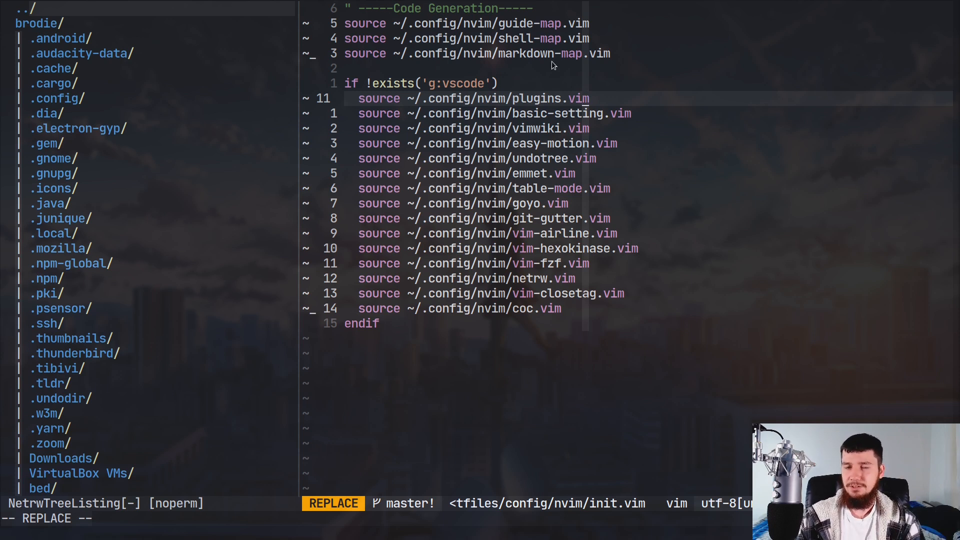